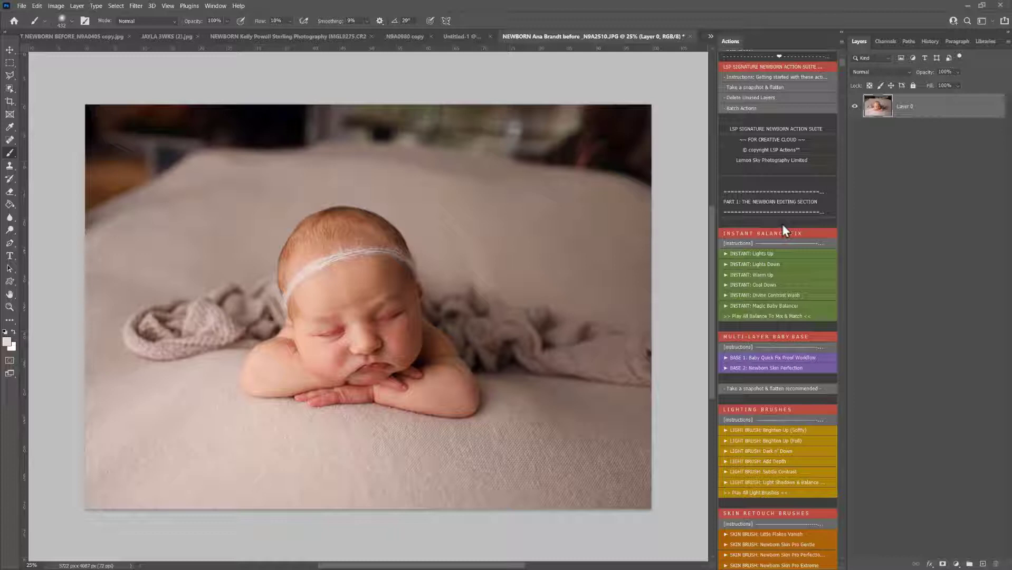
pyautogui.moveTo(799, 209)
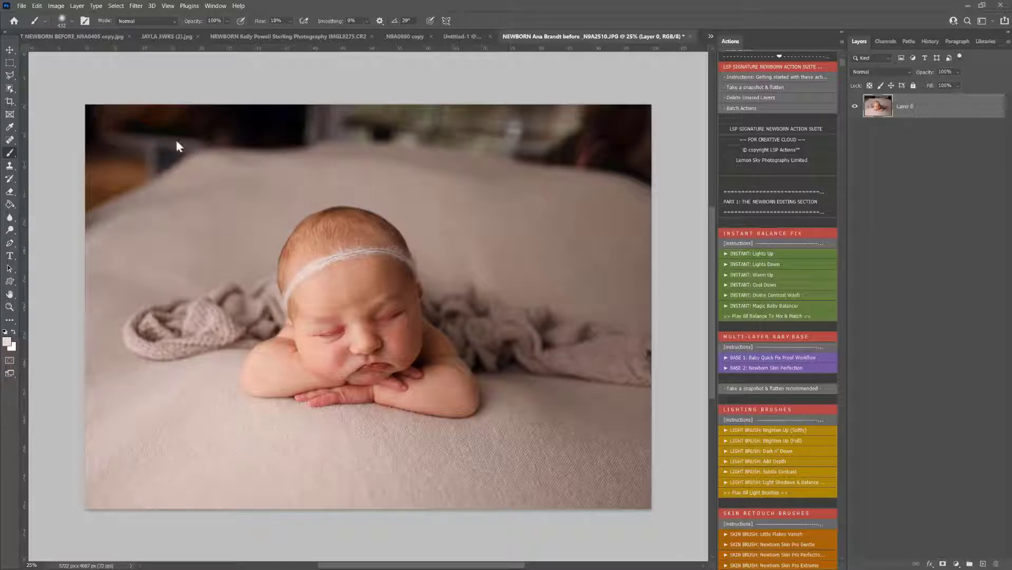
# Scroll the Actions panel down past Magic Baby Balancer to the skin retouch brushes.
pyautogui.scroll(-3)
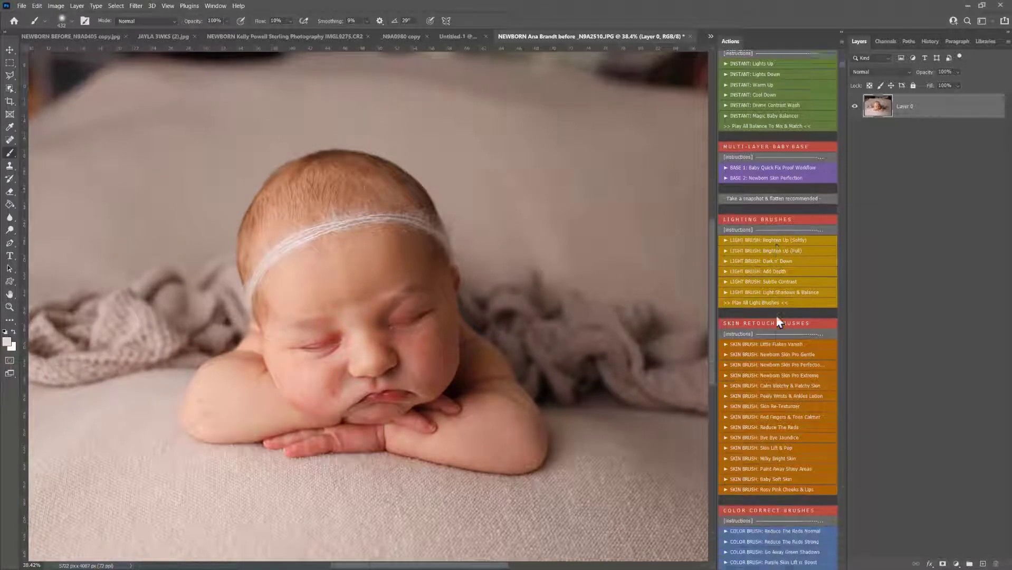
pyautogui.scroll(-3)
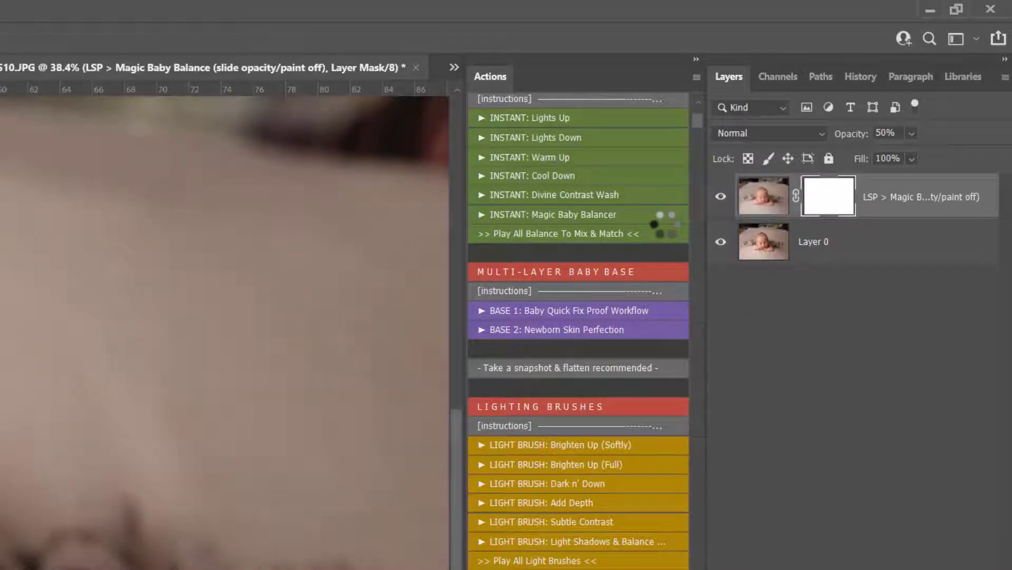
pyautogui.scroll(-3)
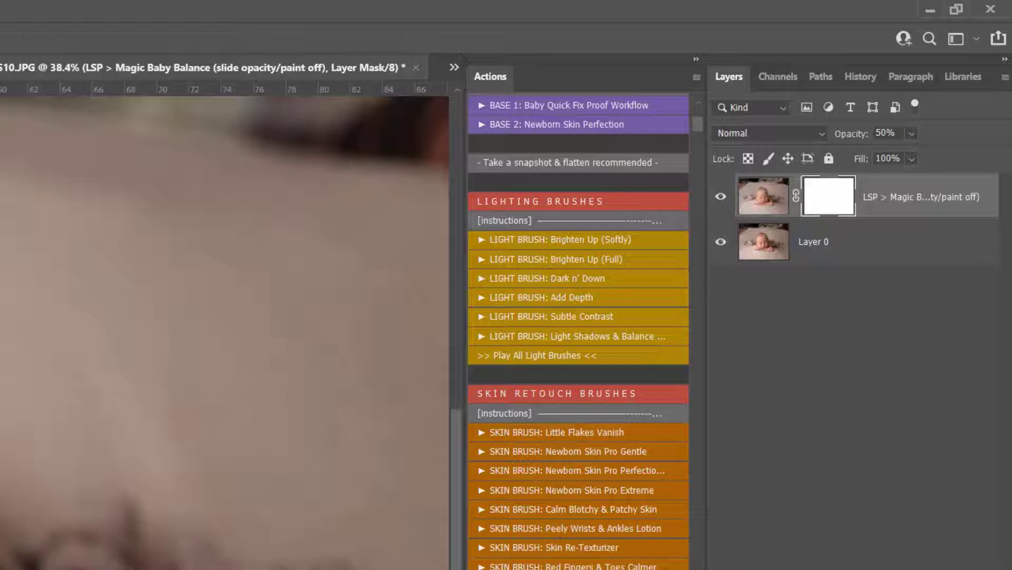
pyautogui.scroll(-3)
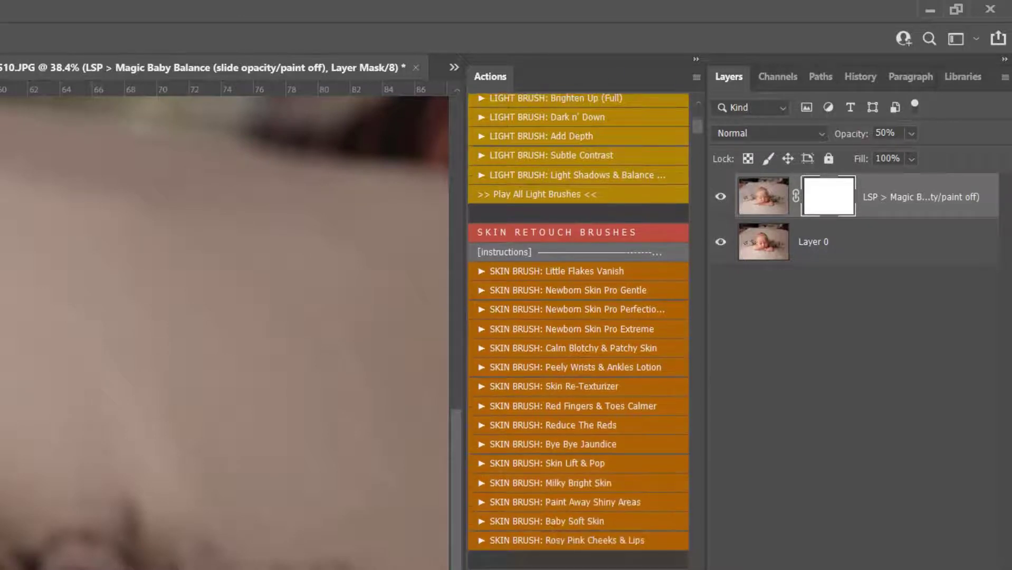
pyautogui.scroll(-3)
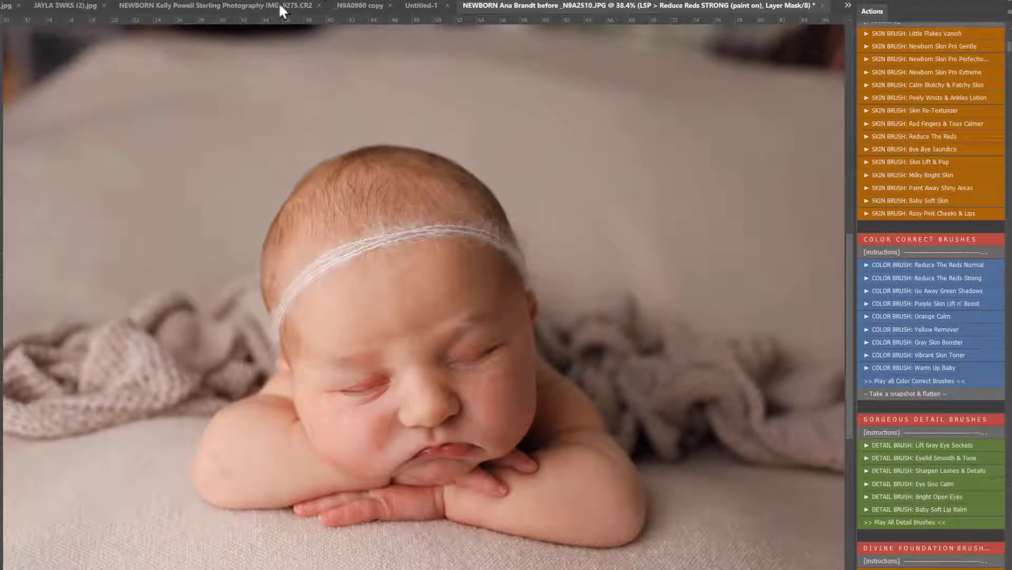
pyautogui.moveTo(451, 339)
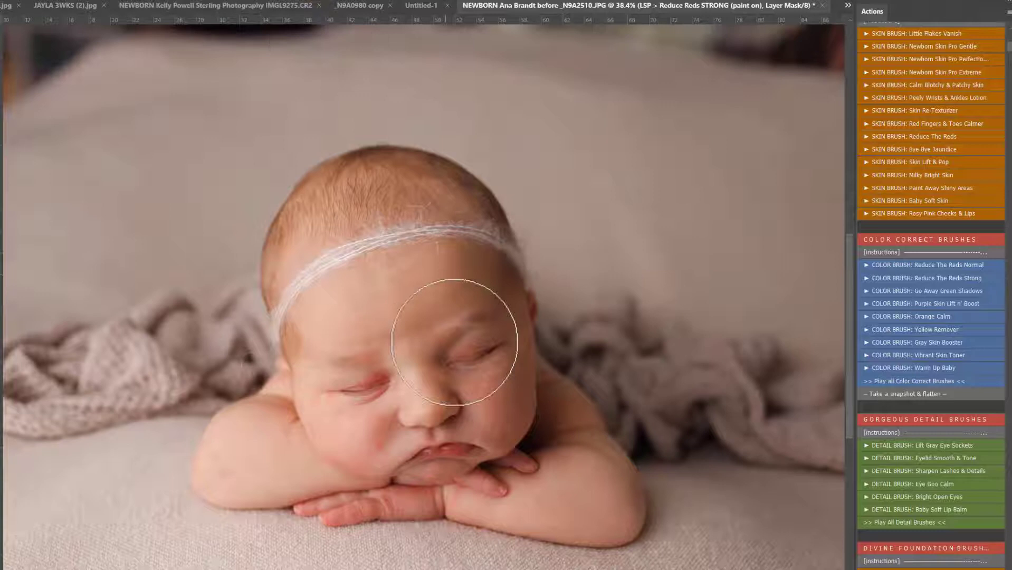
# Paint the Reduce Reds Strong mask over the baby's red cheek, chin and fingers.
pyautogui.click(374, 385)
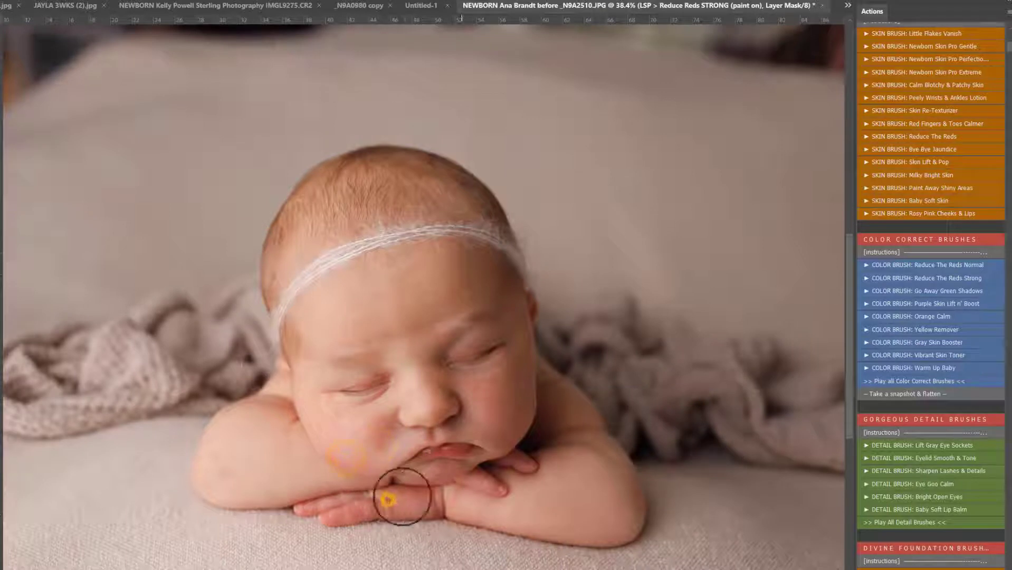
pyautogui.moveTo(400, 500); pyautogui.dragTo(354, 458)
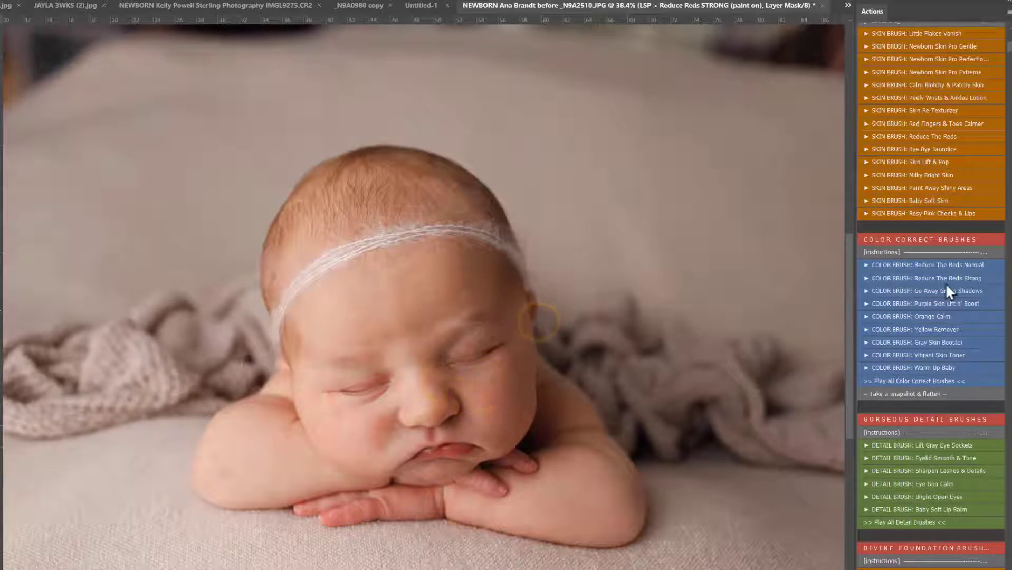
pyautogui.scroll(-3)
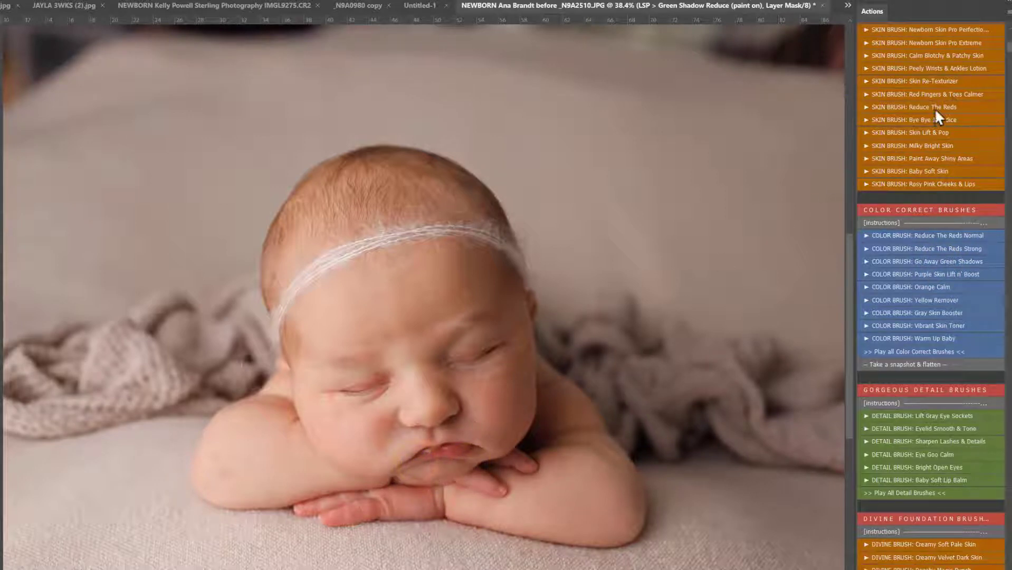
# Run the Orange Calm colour correction for the hands and move on to the skin brushes.
pyautogui.click(928, 94)
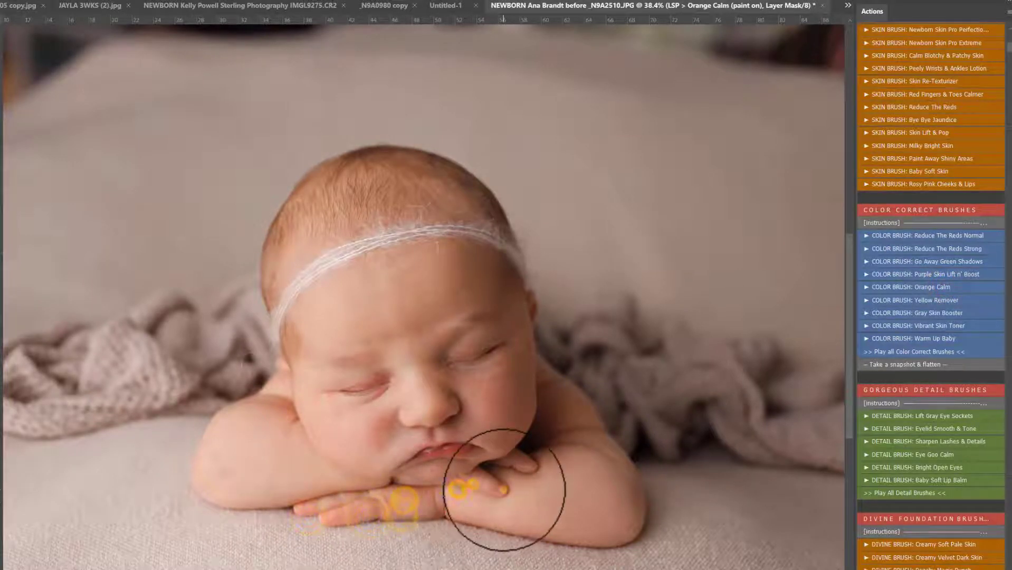
pyautogui.moveTo(433, 405)
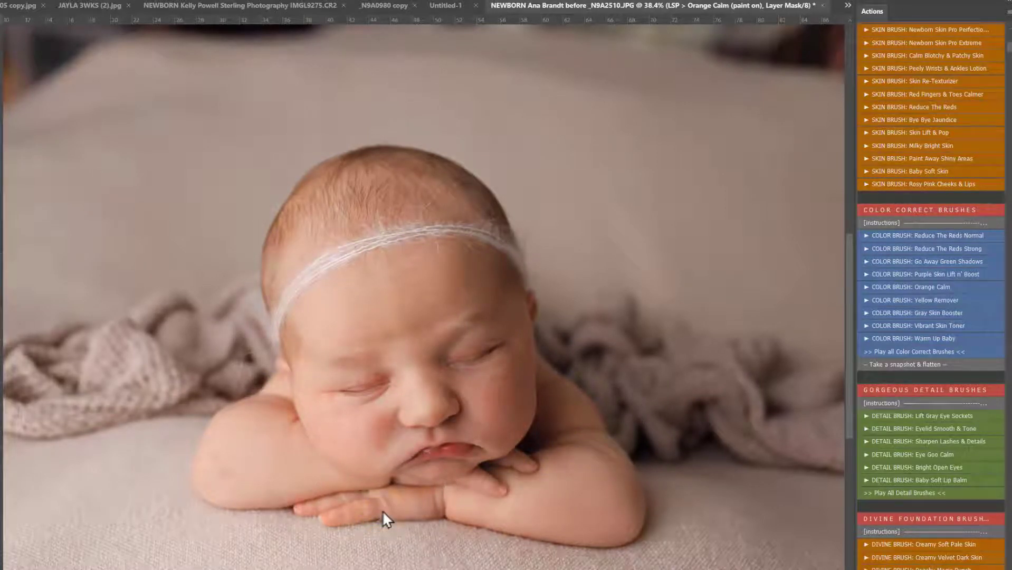
pyautogui.scroll(-3)
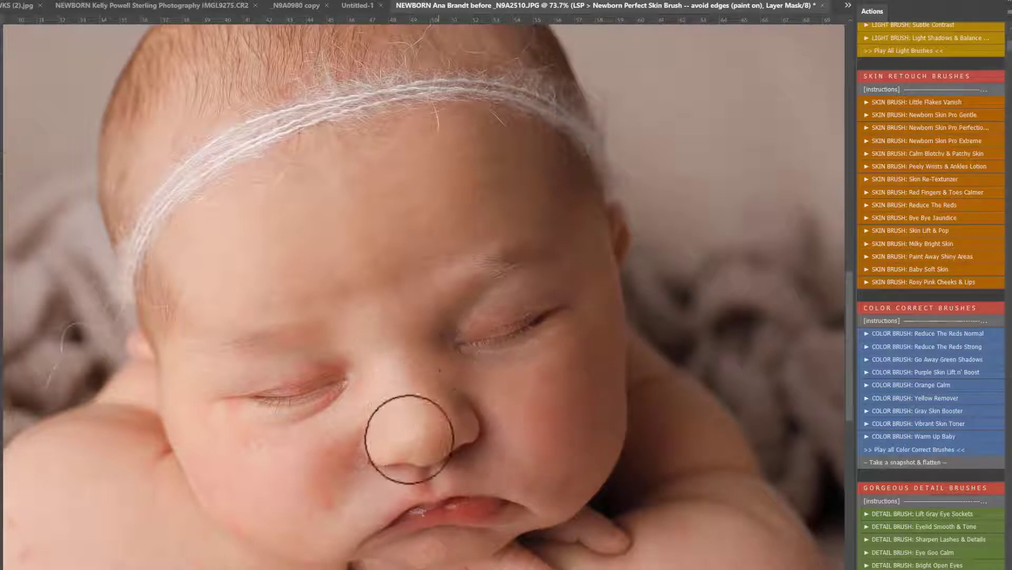
pyautogui.moveTo(254, 470)
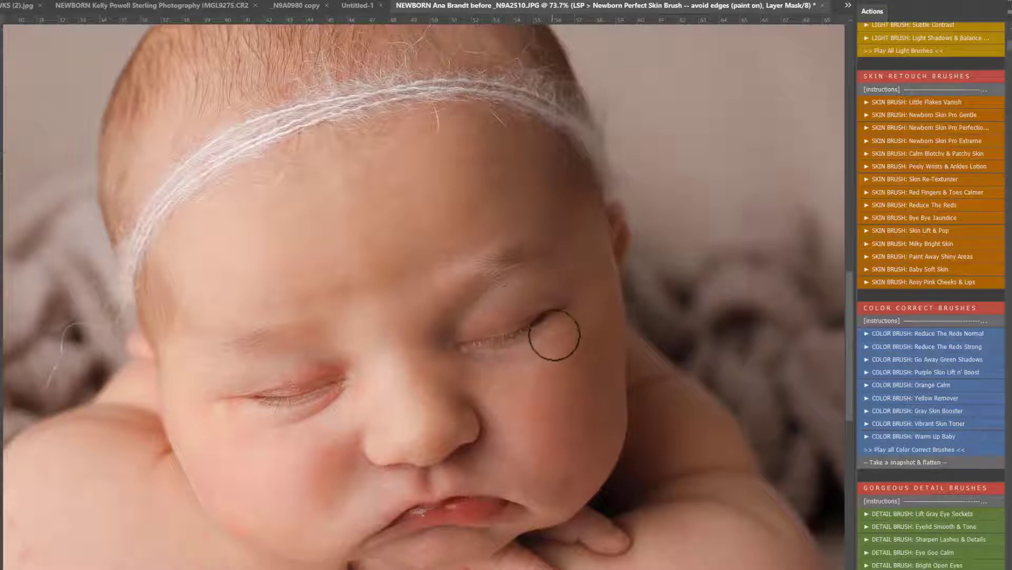
pyautogui.moveTo(427, 264)
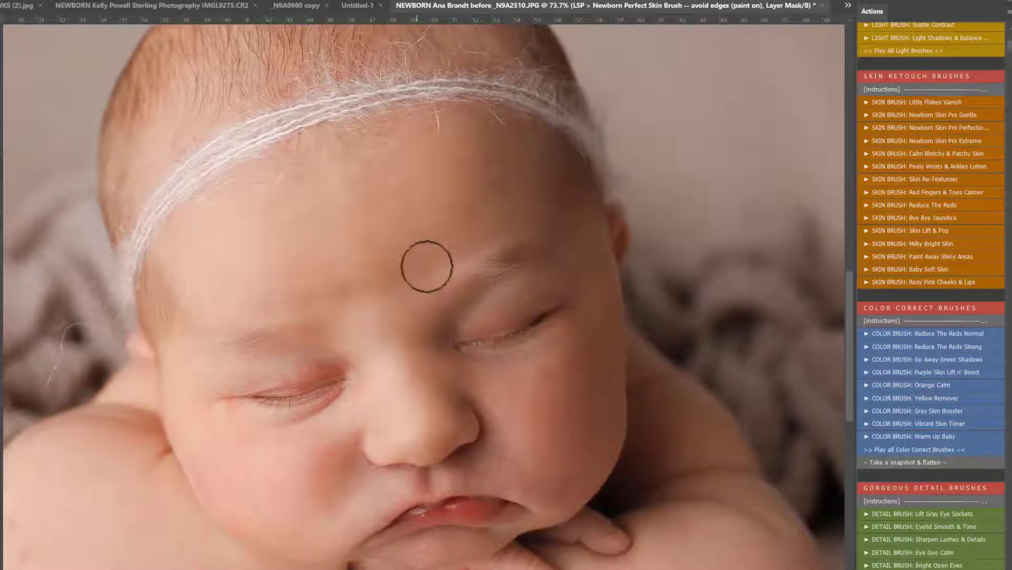
pyautogui.moveTo(298, 420)
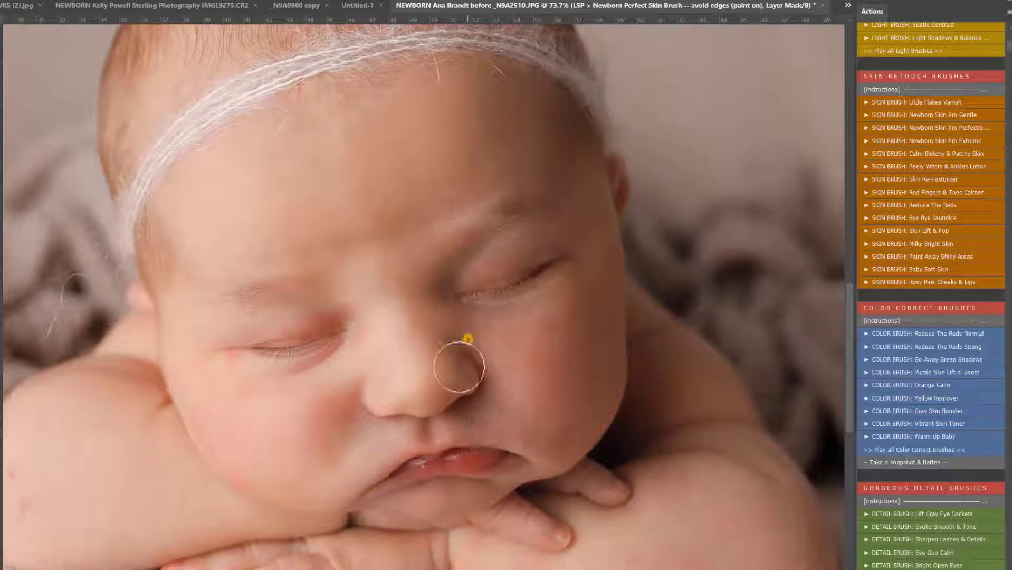
pyautogui.moveTo(316, 345)
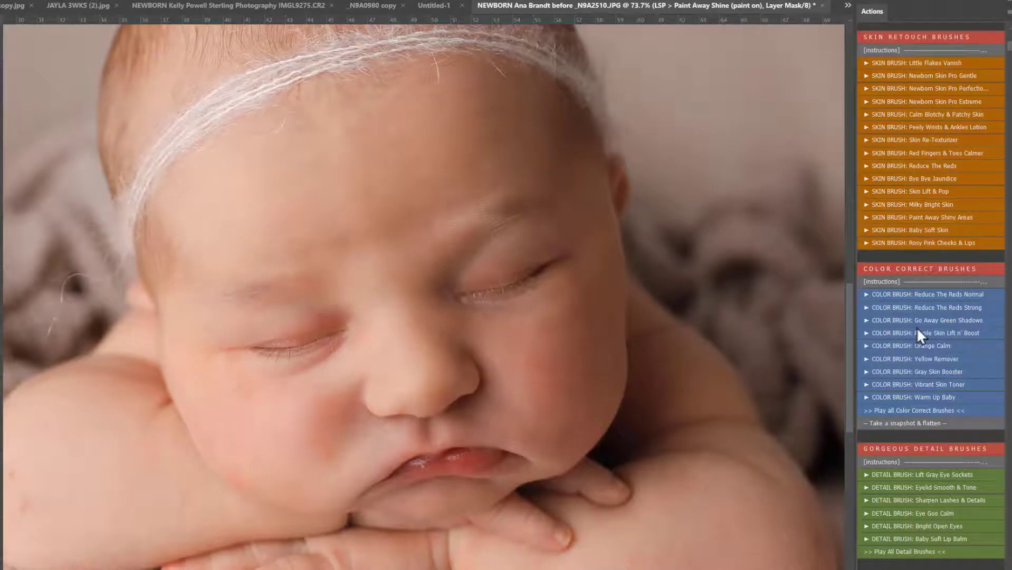
# Scroll the Actions panel to the Paint Away Shiny Areas skin brush.
pyautogui.scroll(-3)
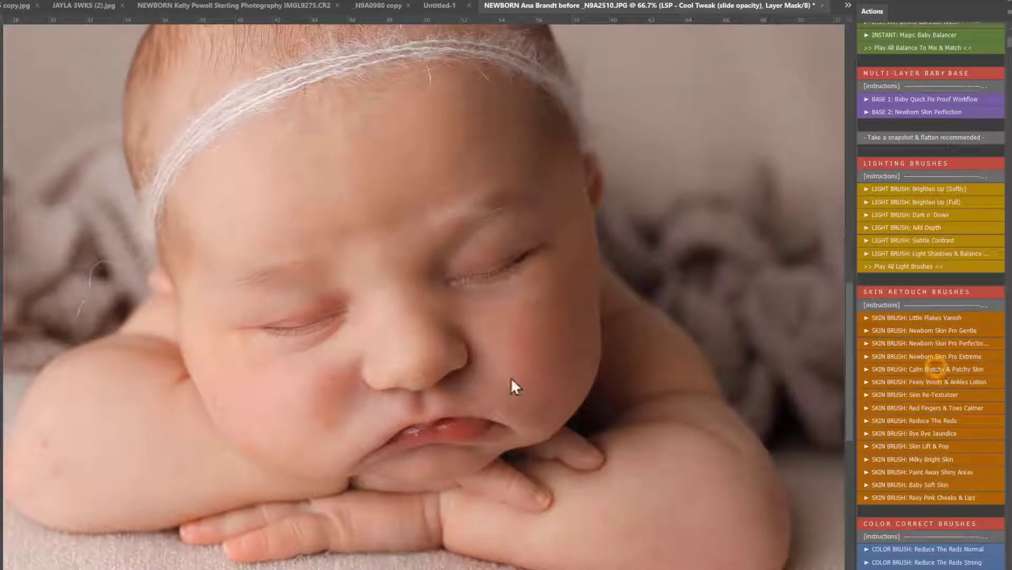
# Apply the Calm Blotchy Skin retouch to the baby's cheek and reach the Eyelid Smooth action.
pyautogui.click(511, 379)
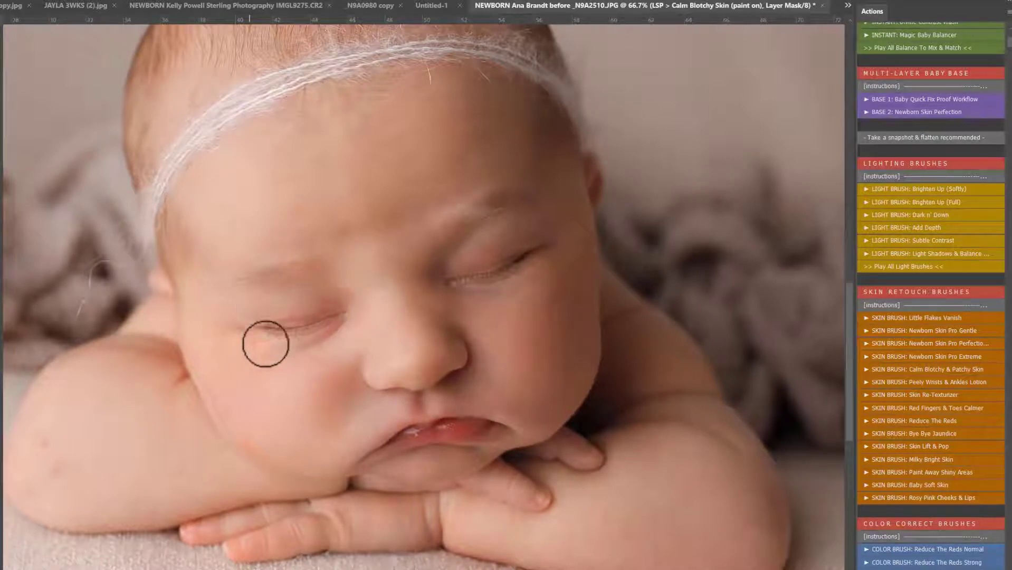
pyautogui.moveTo(272, 449)
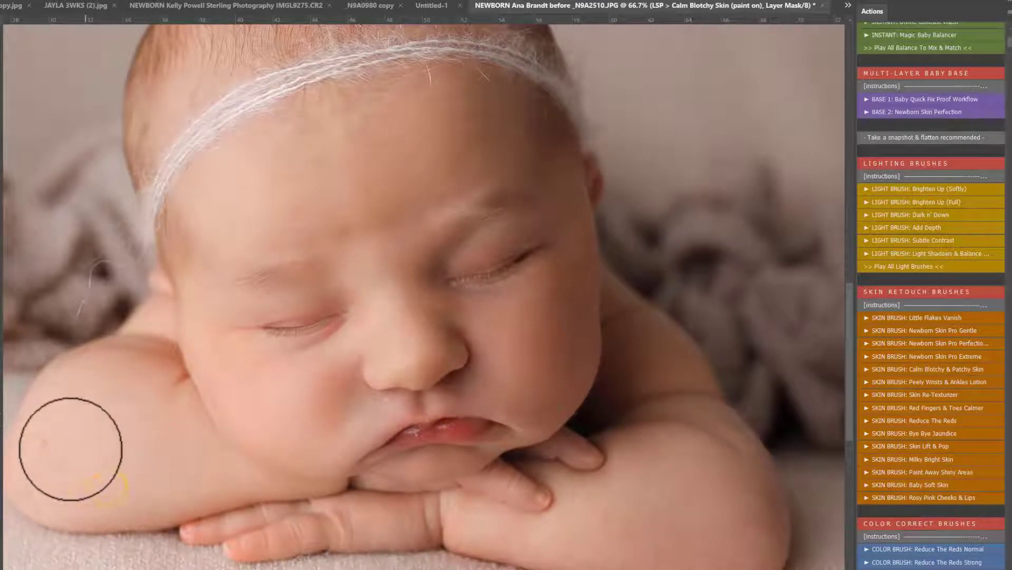
pyautogui.moveTo(109, 392)
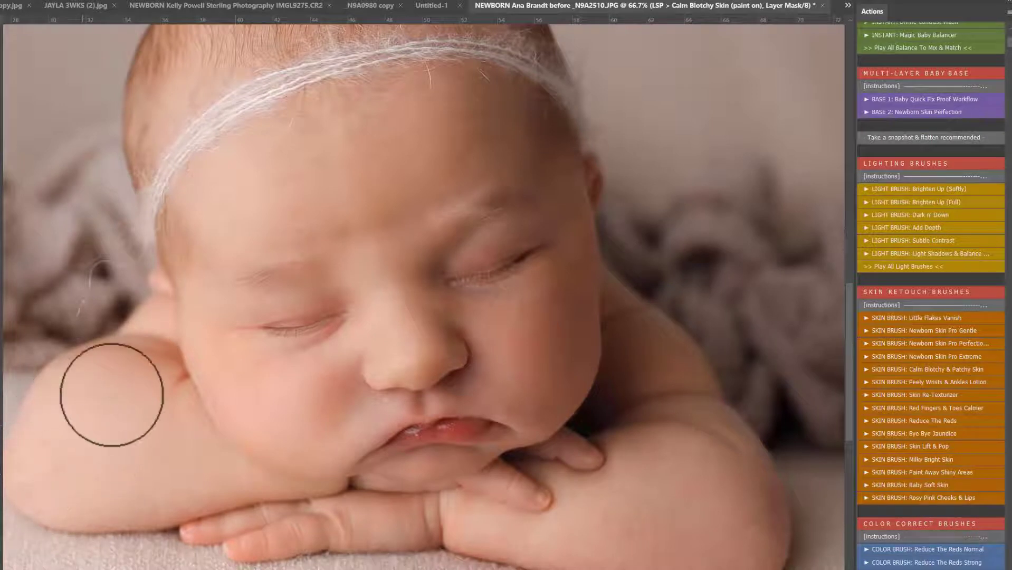
pyautogui.moveTo(736, 522)
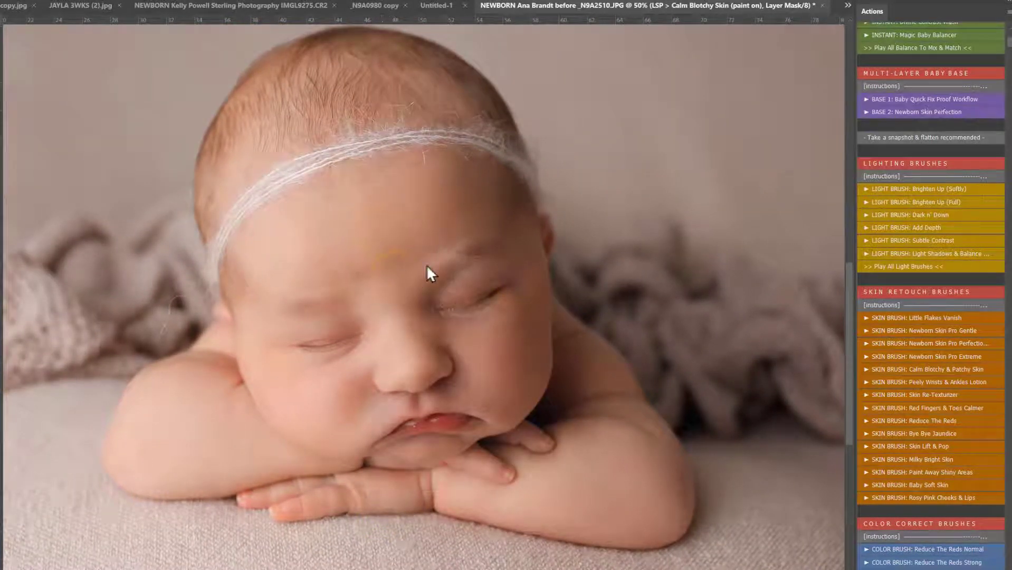
pyautogui.scroll(-3)
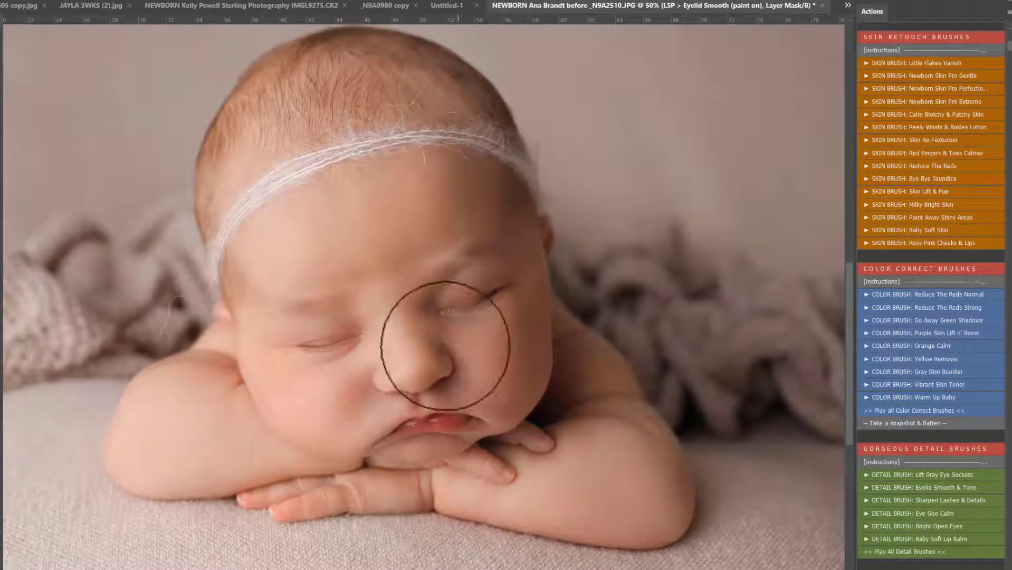
# Adjust the brush over the baby's eyelid for the Eyelid Smooth mask.
pyautogui.rightClick(448, 296)
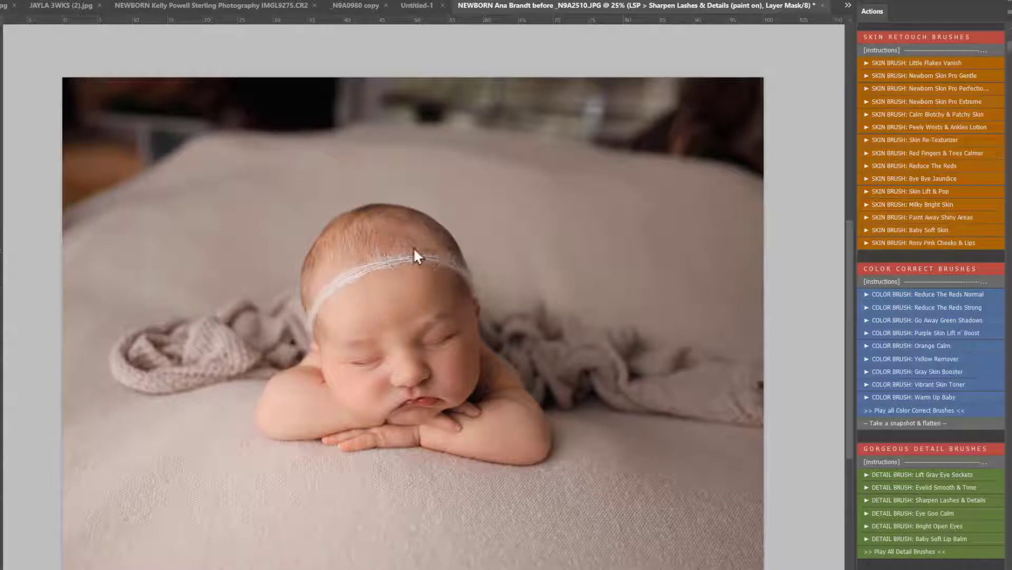
# Run the BLANKET FADE action from the LSP Blanket Fade Paint Brush set.
pyautogui.scroll(-3)
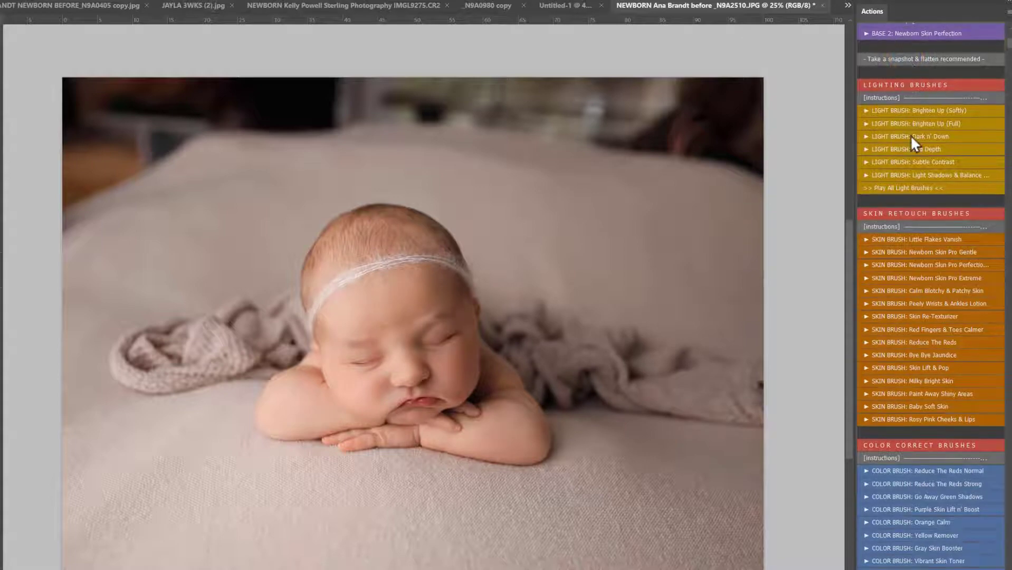
pyautogui.scroll(-3)
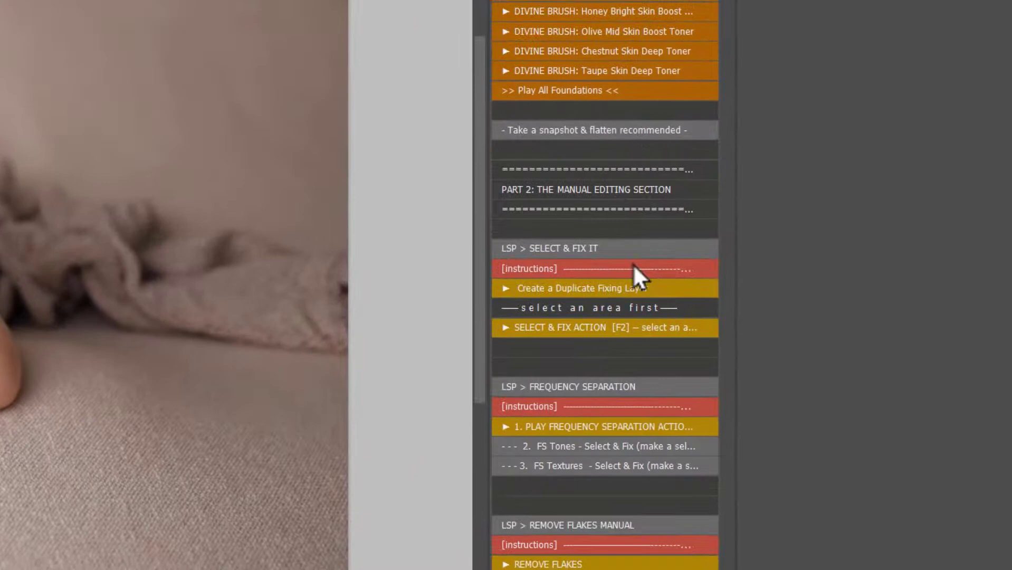
pyautogui.scroll(-3)
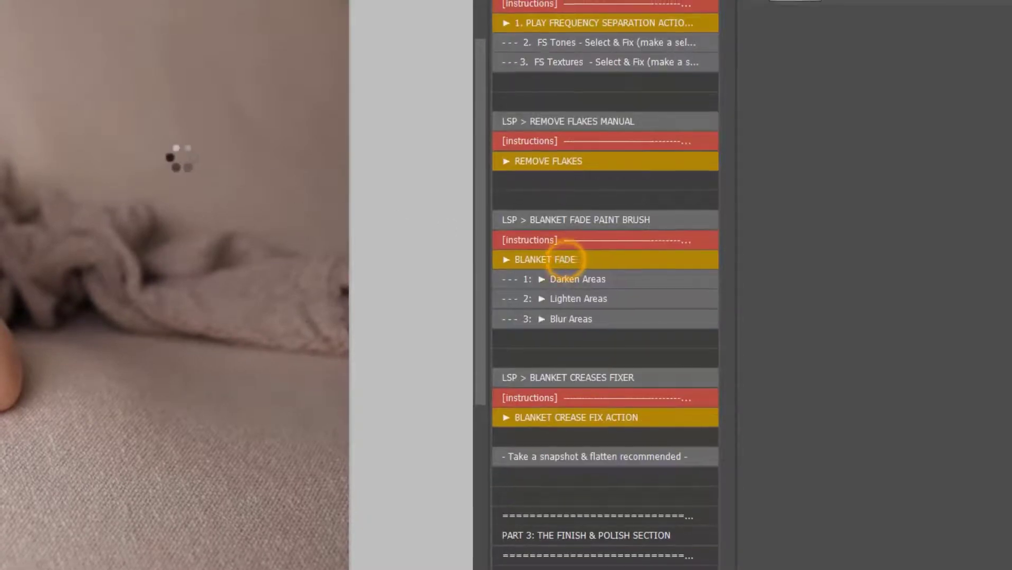
pyautogui.click(544, 258)
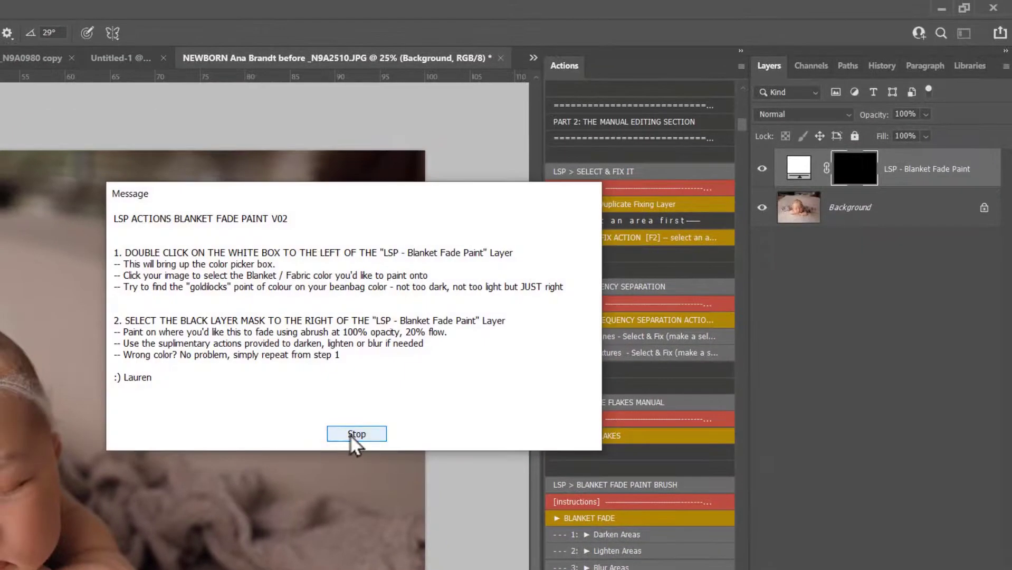
# Set the Blanket Fade Paint layer colour to a beige sampled from the blanket and confirm it.
pyautogui.click(355, 433)
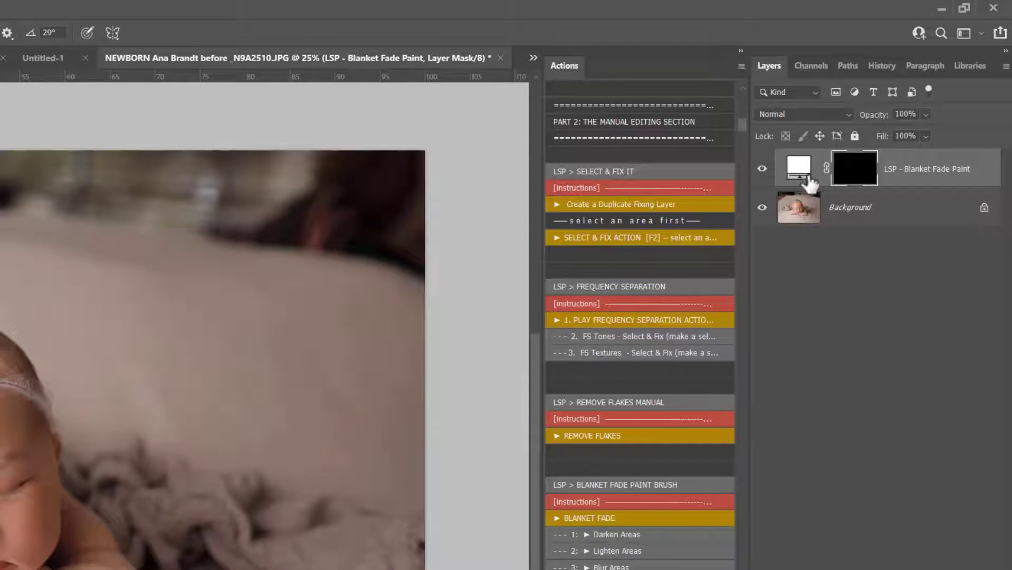
pyautogui.moveTo(807, 174)
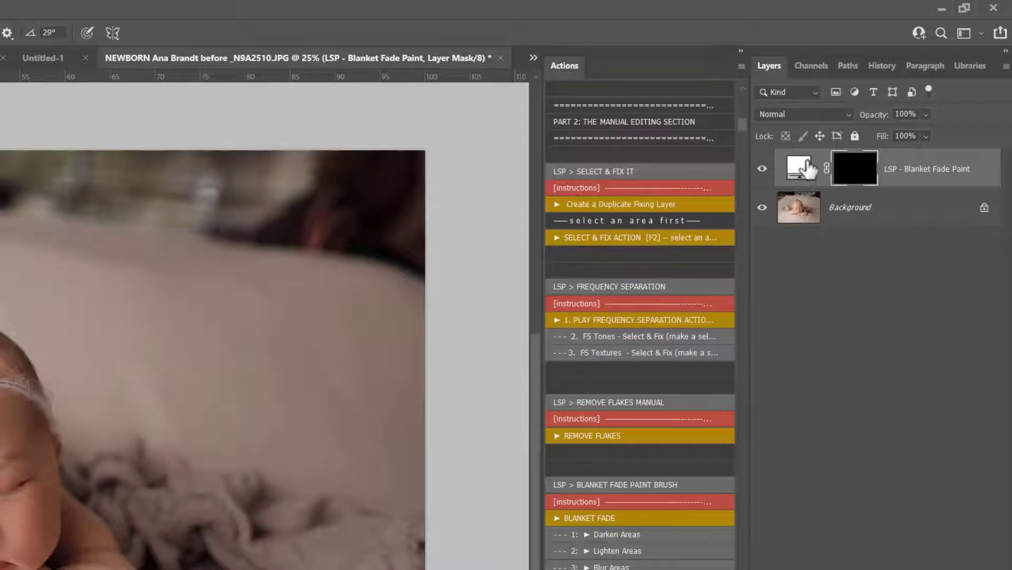
pyautogui.click(799, 168)
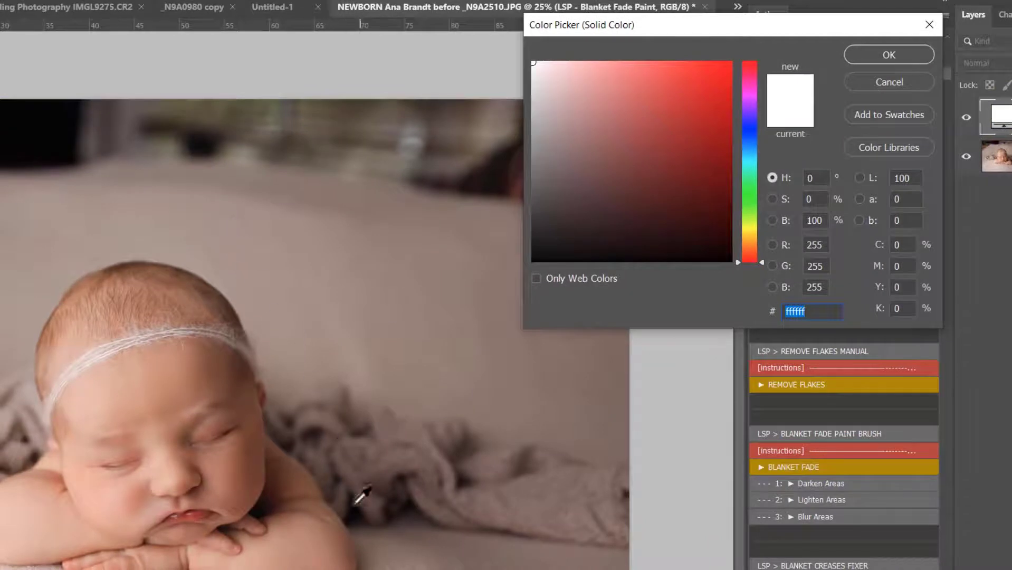
pyautogui.click(534, 260)
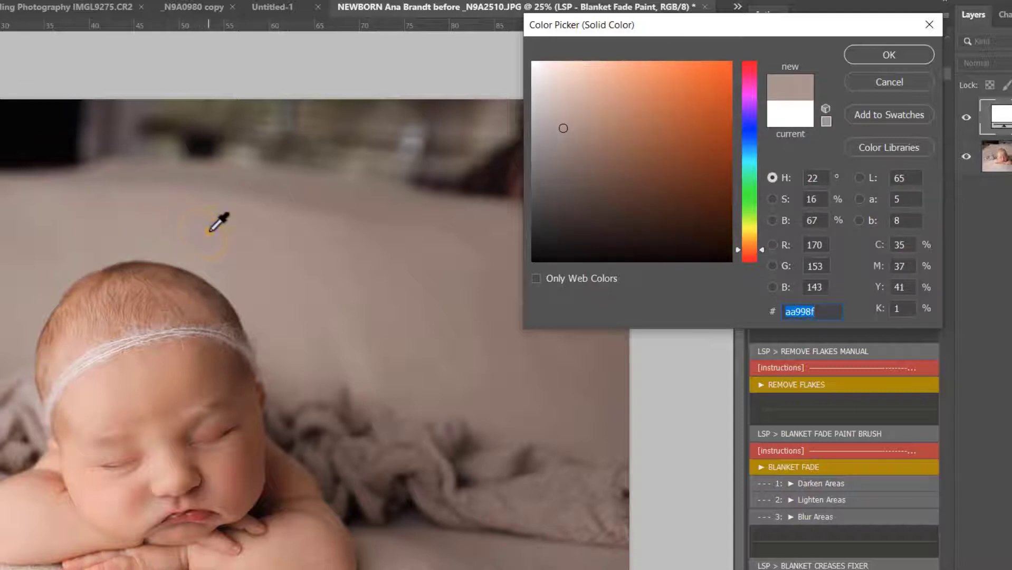
pyautogui.click(563, 131)
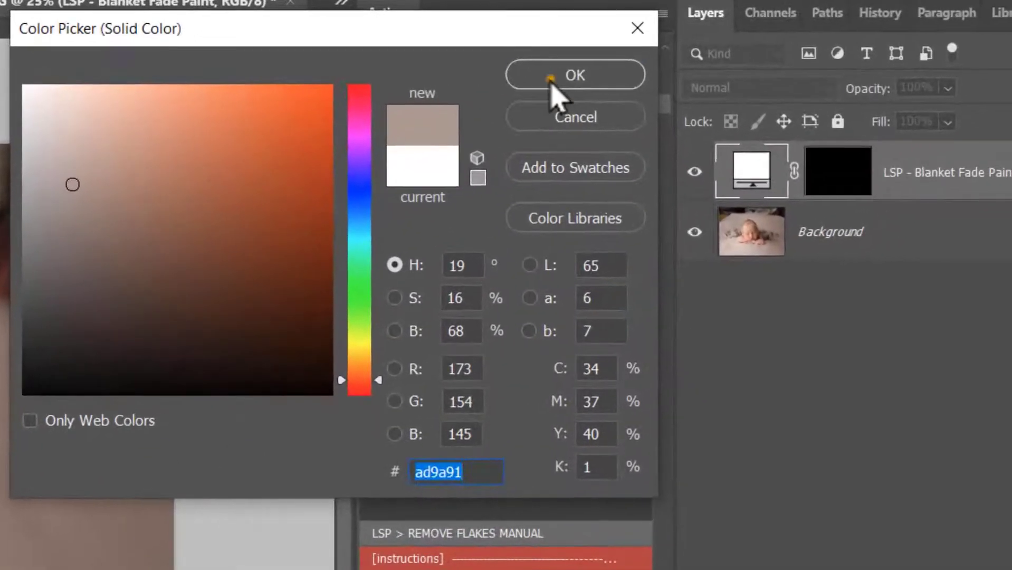
pyautogui.click(574, 73)
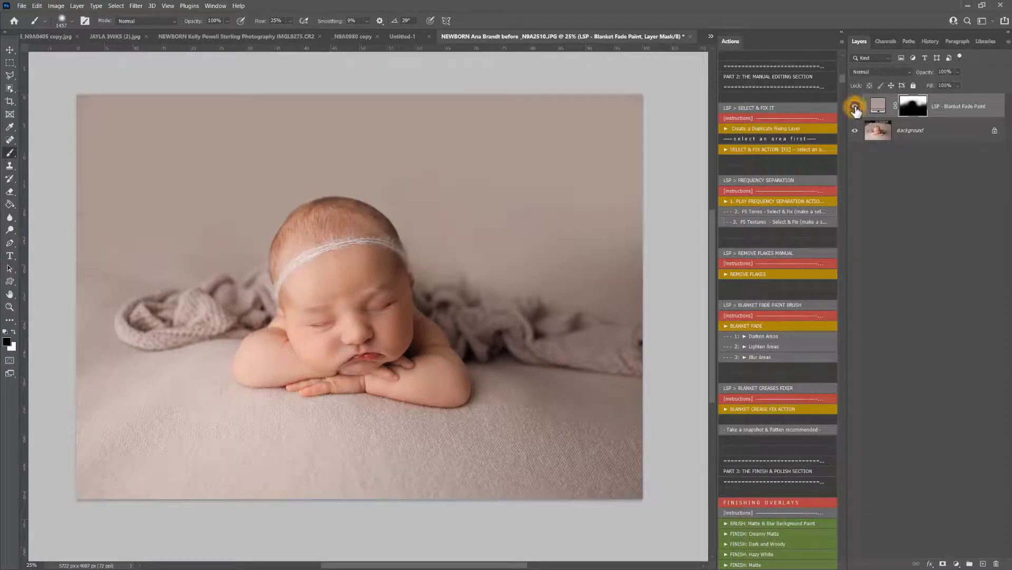
# Hide the Blanket Fade Paint layer to compare the faded background before and after.
pyautogui.click(854, 106)
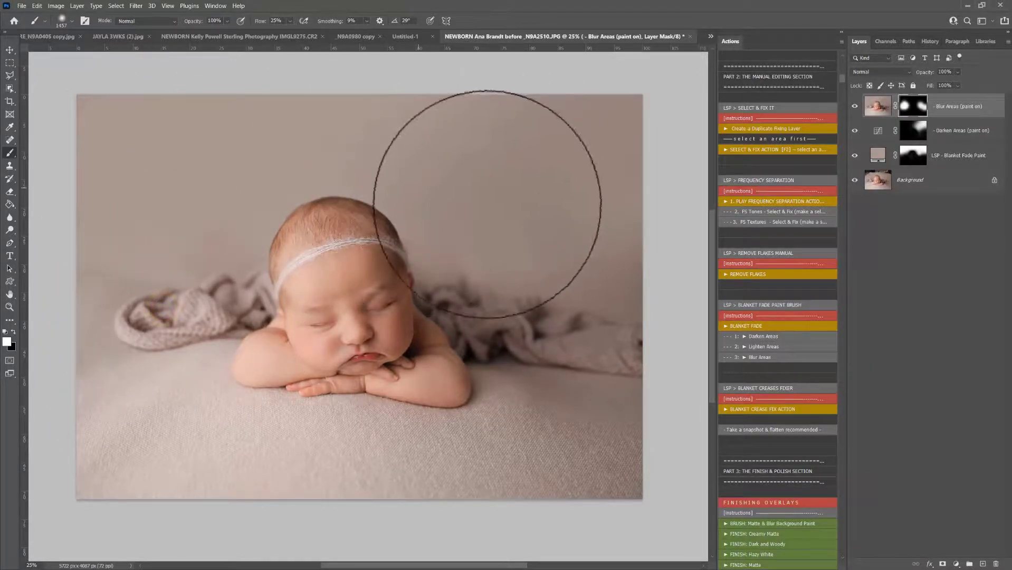
pyautogui.moveTo(600, 216)
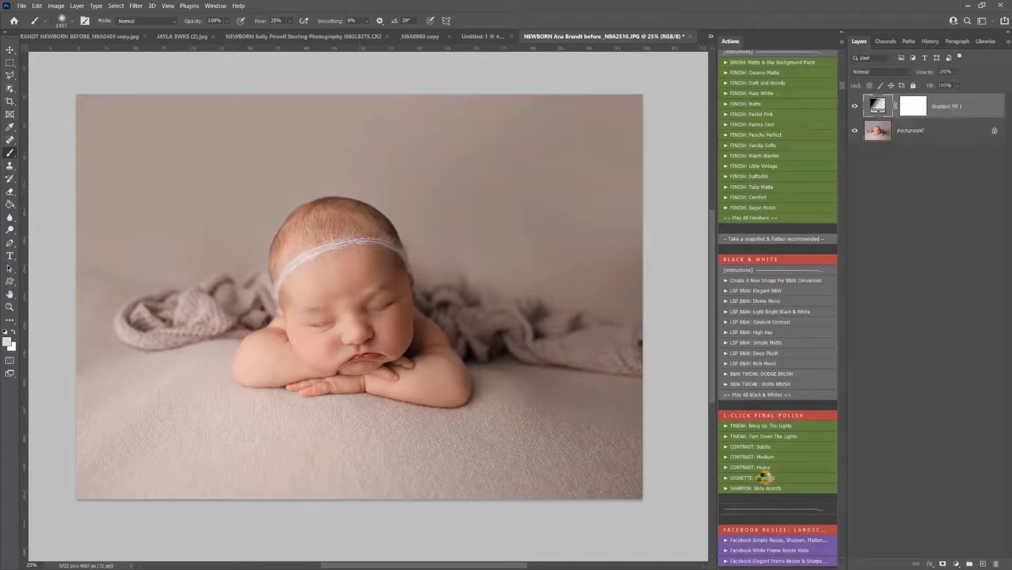
# Add a Dramatic Vignette layer and a Subtle Contrast boost from 1-Click Final Polish.
pyautogui.click(752, 478)
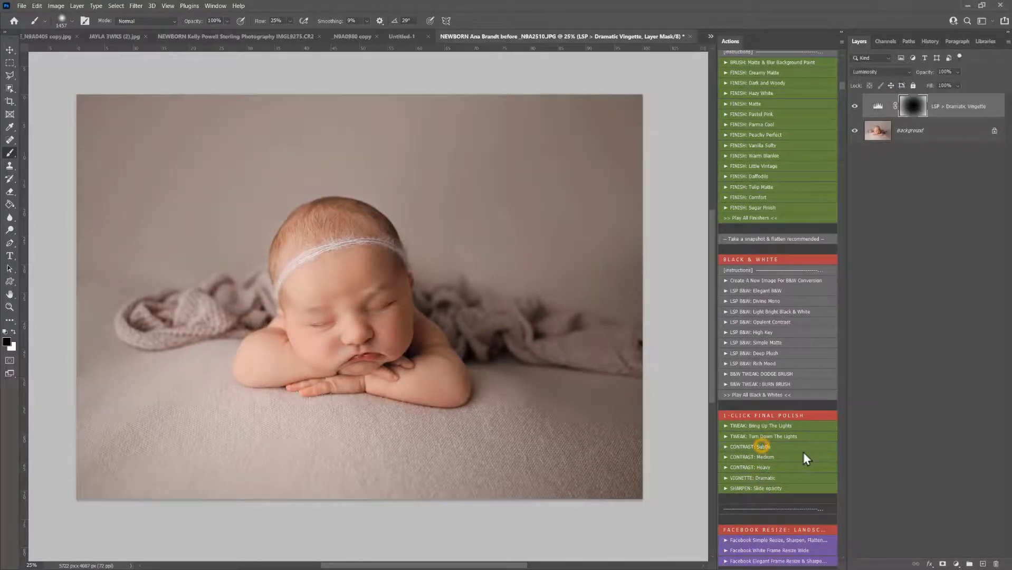
pyautogui.click(750, 446)
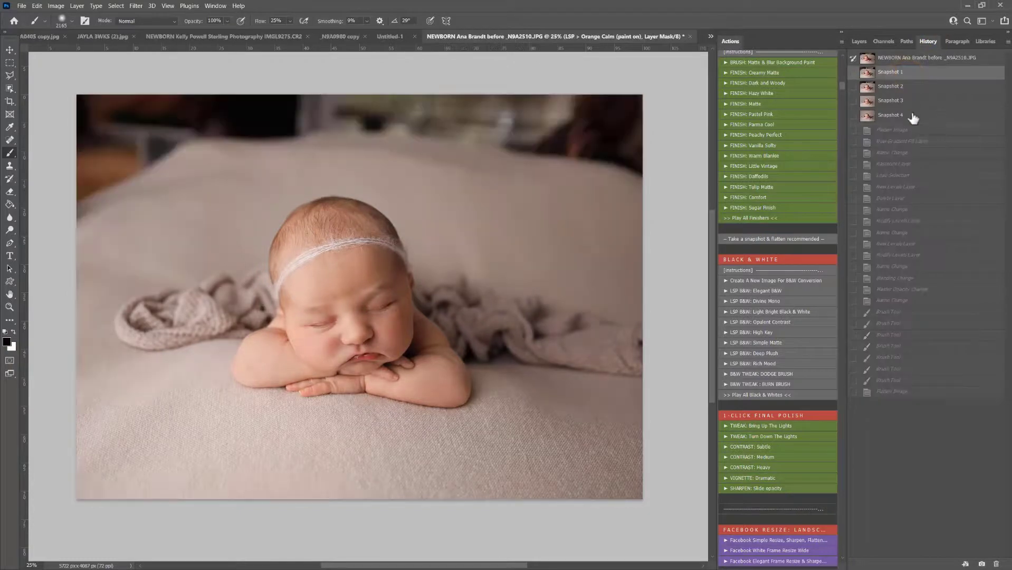
pyautogui.click(891, 115)
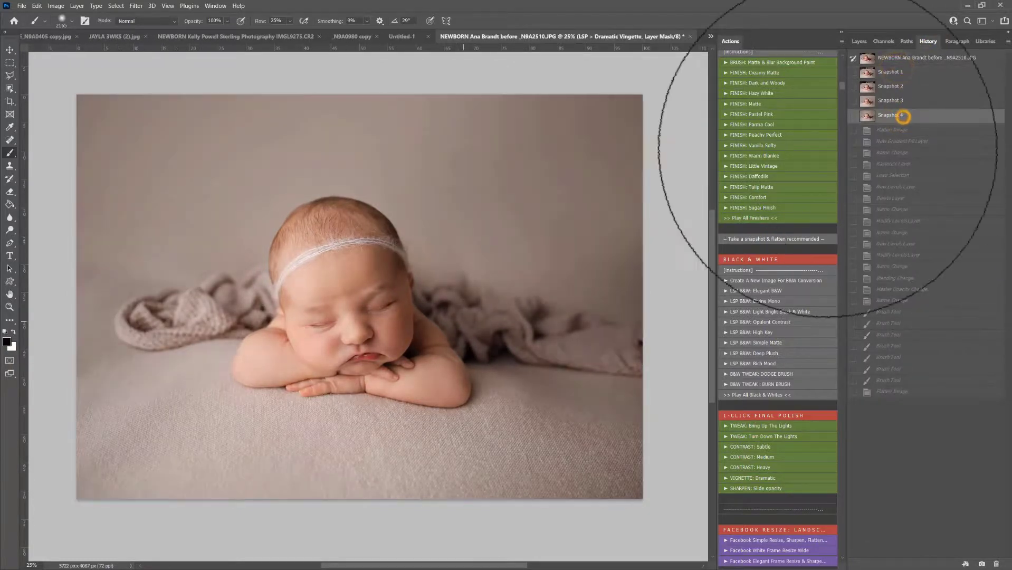
pyautogui.click(890, 71)
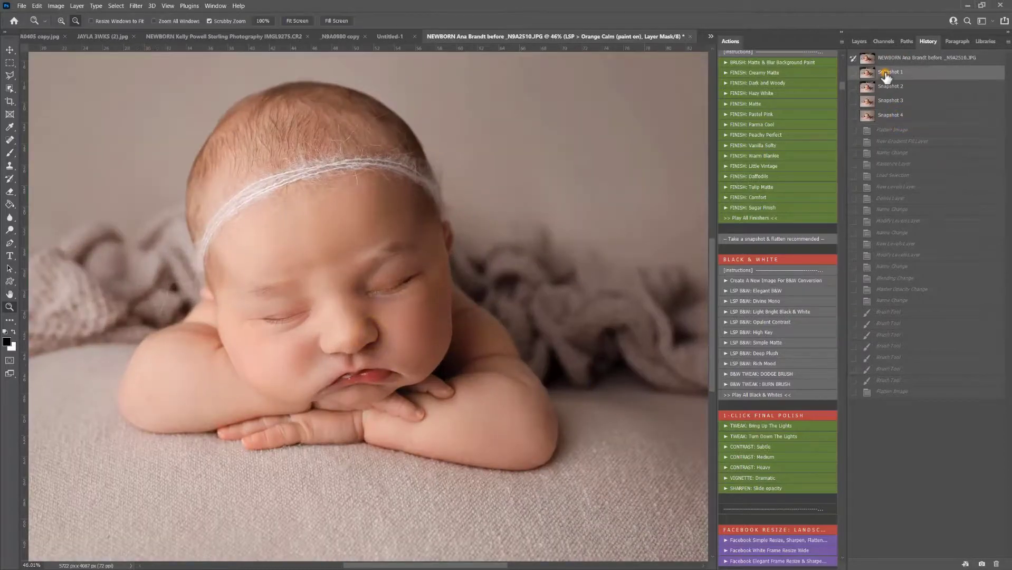
pyautogui.click(891, 115)
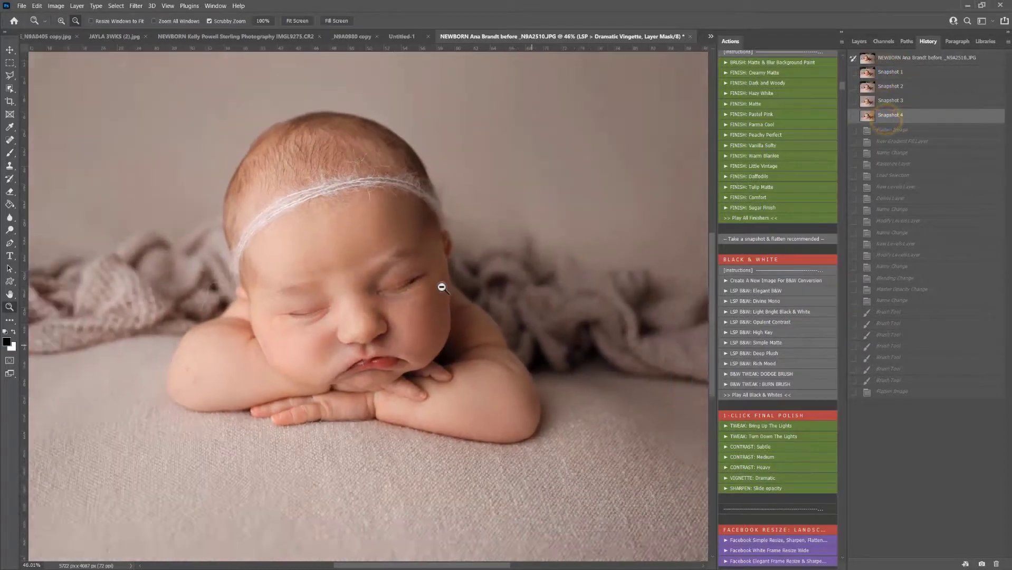